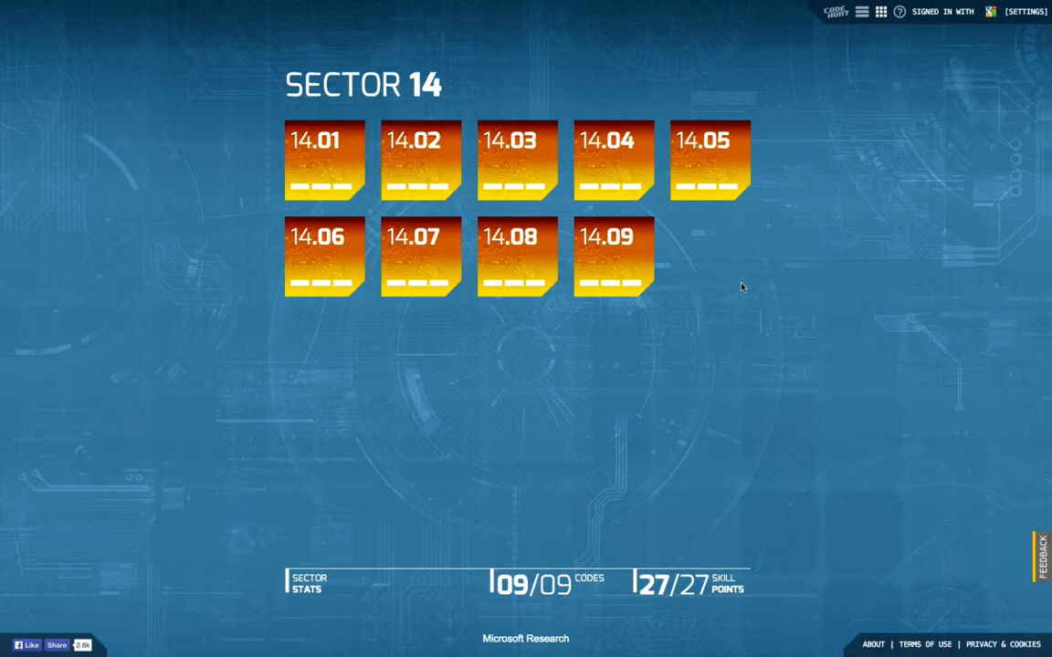
mouse_move(703, 185)
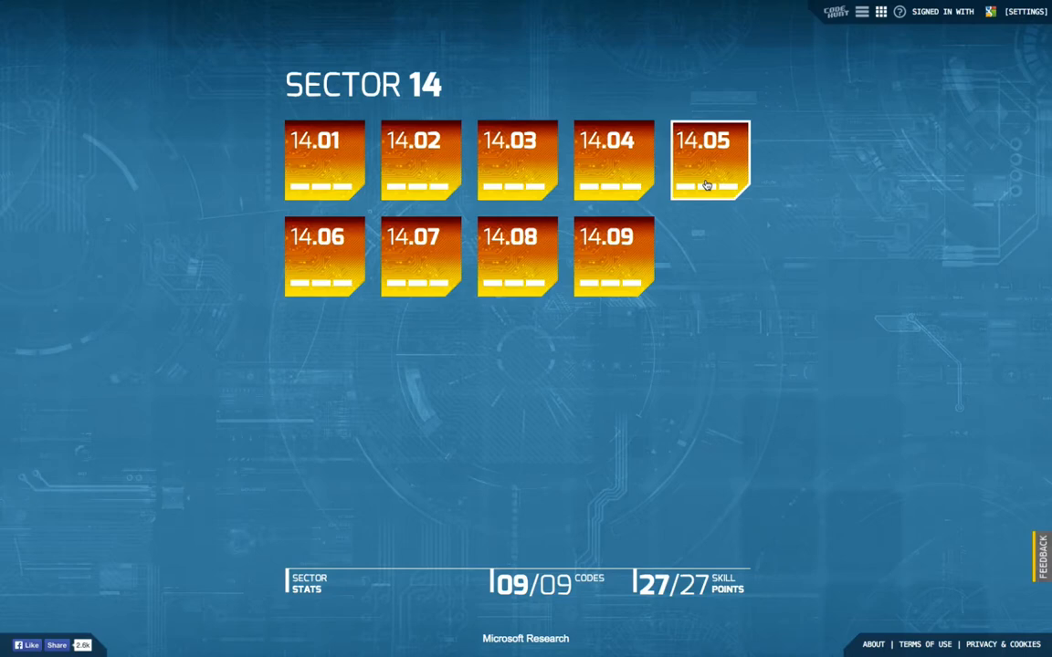
mouse_move(730, 165)
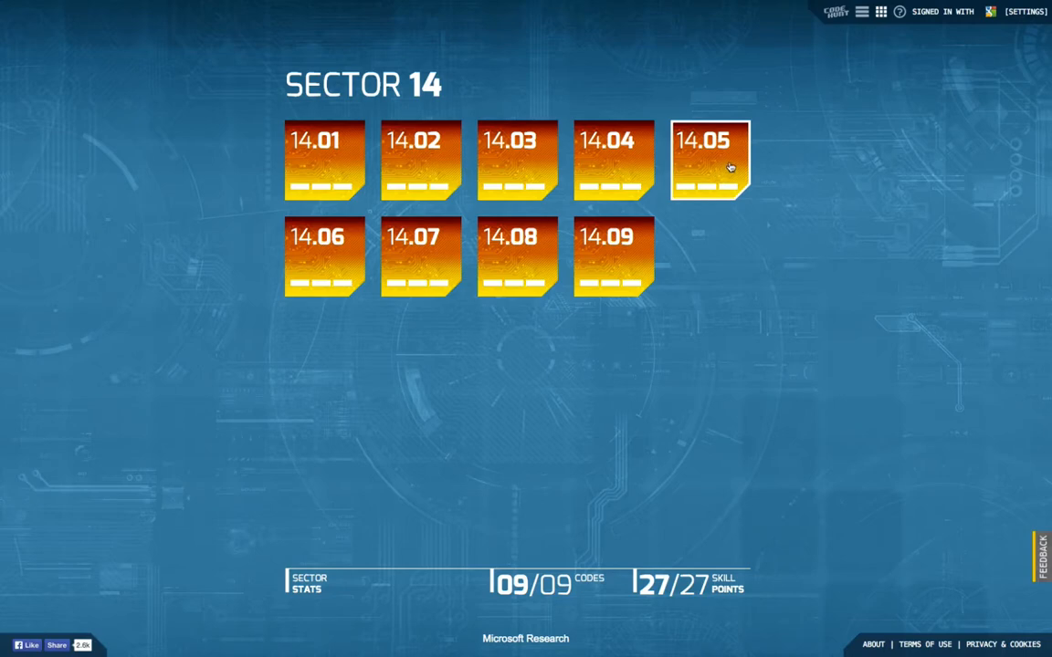
- Open puzzle 14.05 in Sector 14 with its starter Java program
left_click(712, 161)
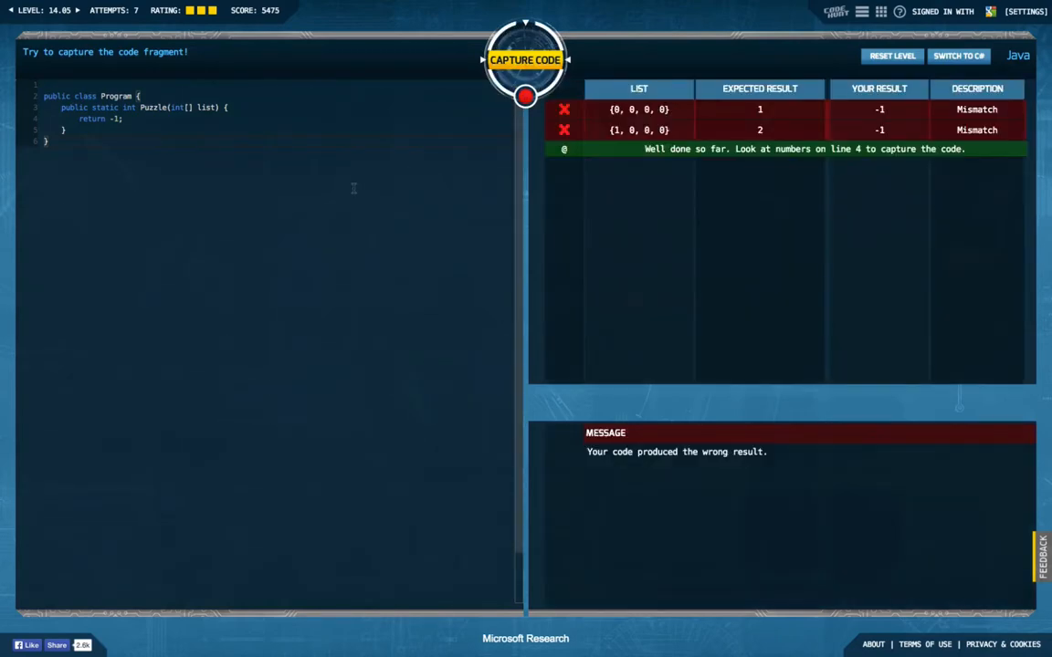
mouse_move(595, 250)
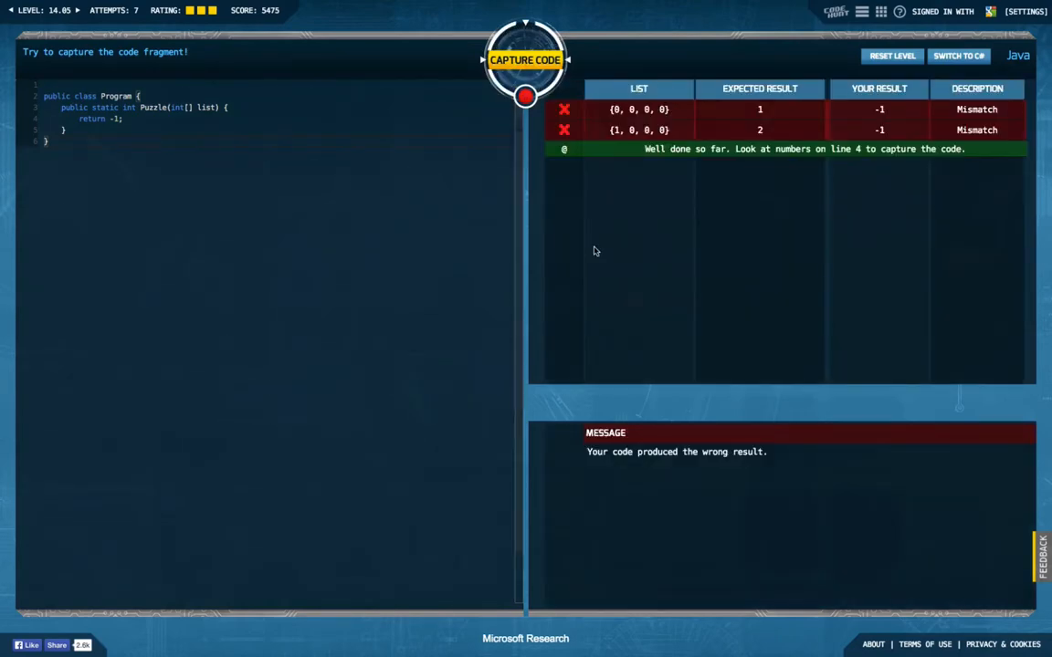
mouse_move(621, 154)
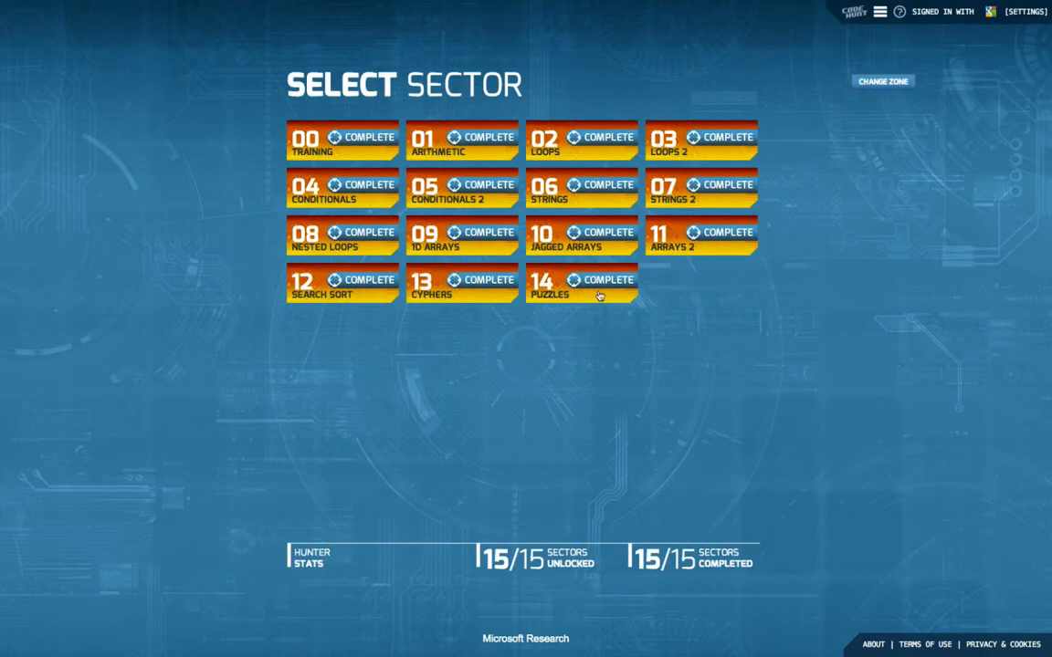
- Reopen puzzle 14.05 from the Puzzles sector and place the cursor after the method's opening brace
left_click(580, 281)
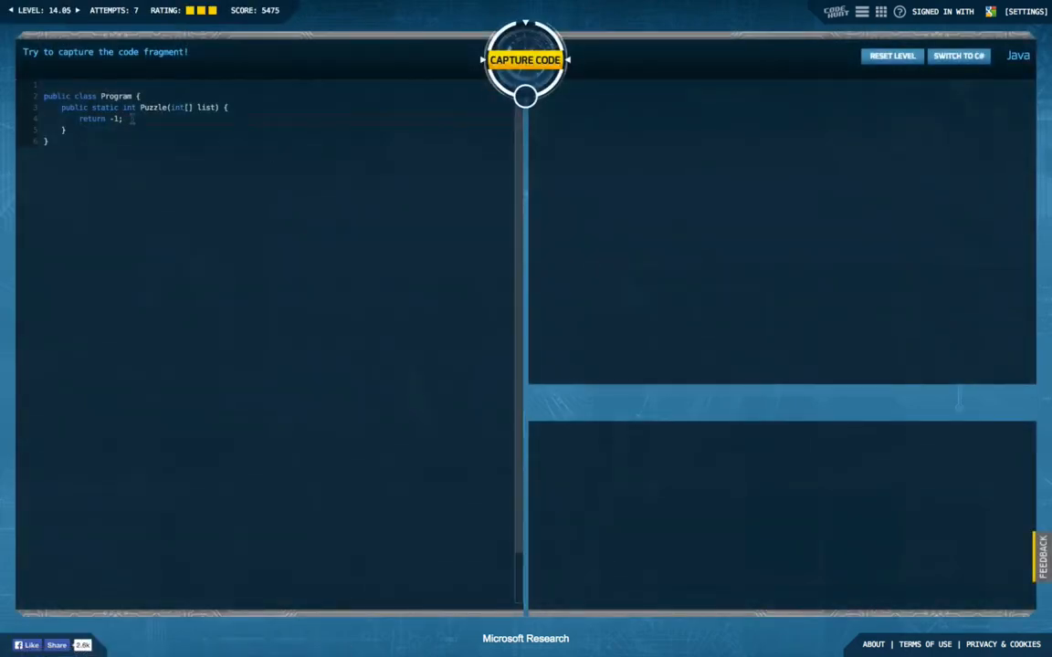
left_click(526, 61)
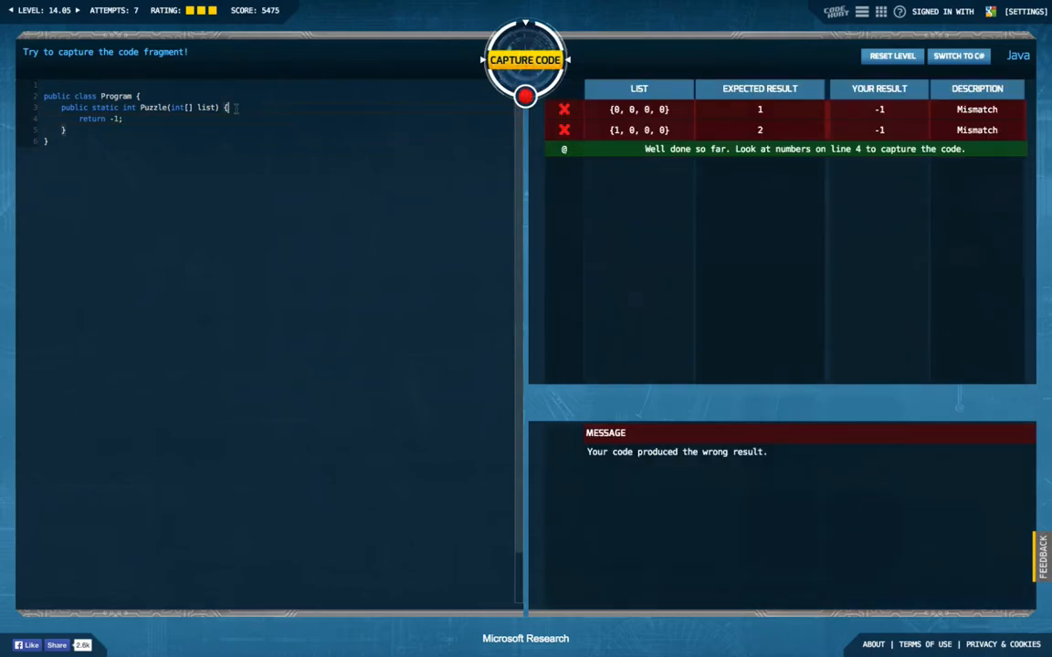
- Add checks returning 1 when list[0] == 0 and 2 when list[0] == 1 before return -1
type("if ()")
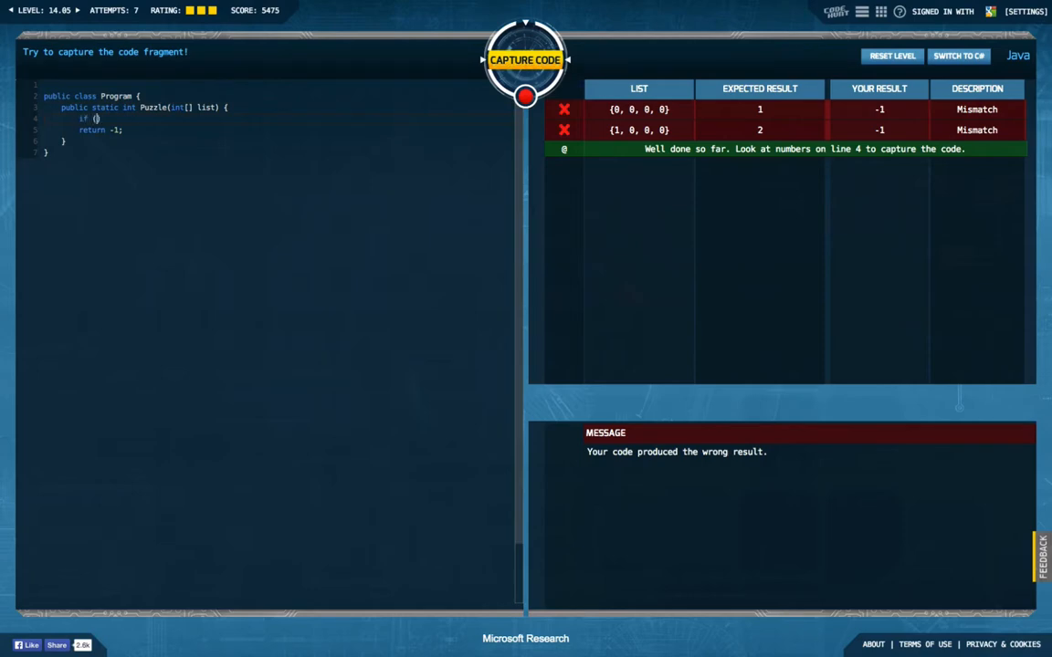
type("list.")
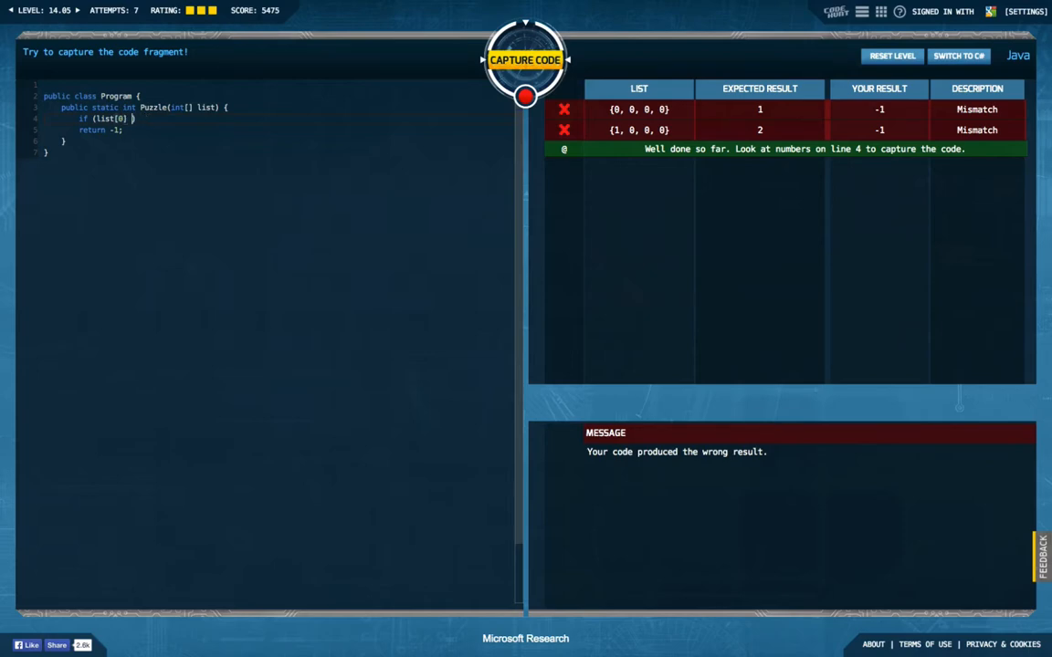
type("== 0)")
type("if (")
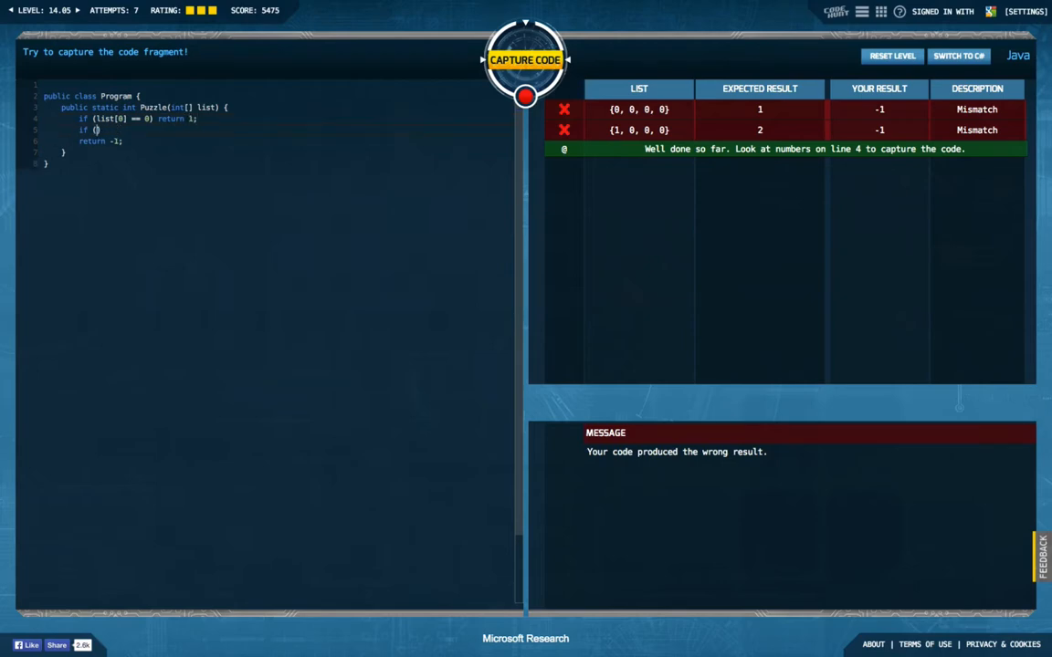
type("list[0] == 1")
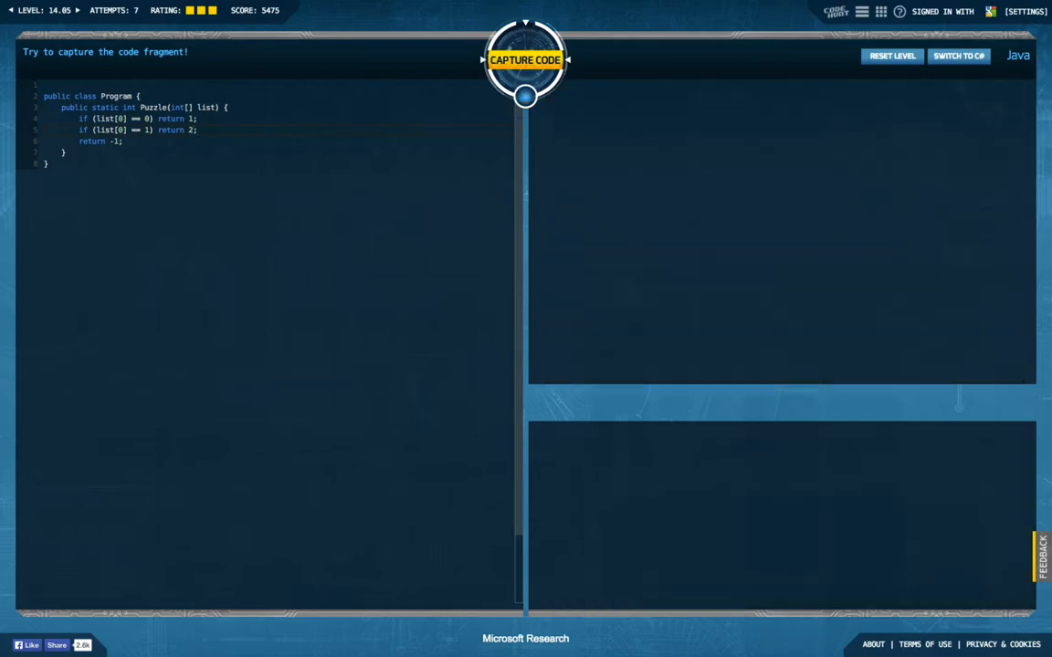
- Capture the code and review which test cases pass and which mismatch
left_click(526, 62)
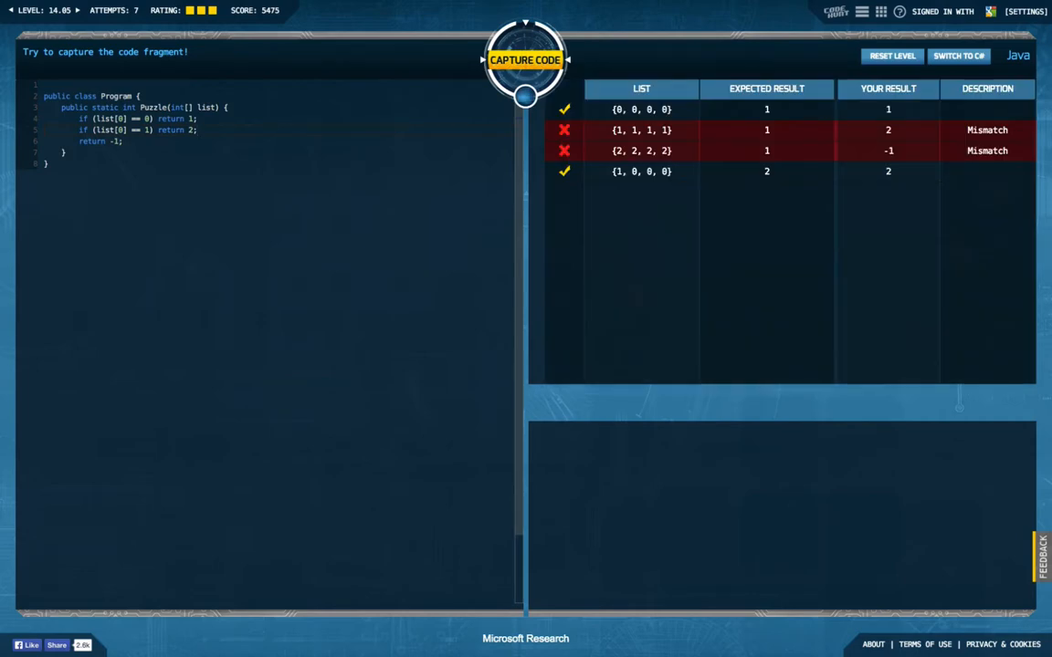
left_click(524, 97)
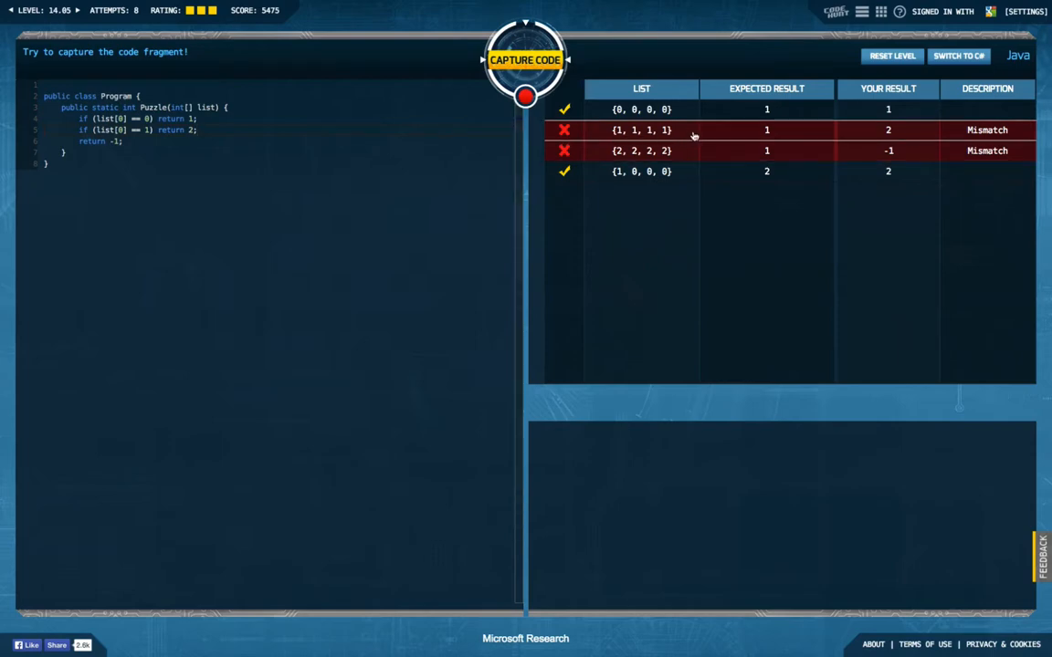
mouse_move(783, 150)
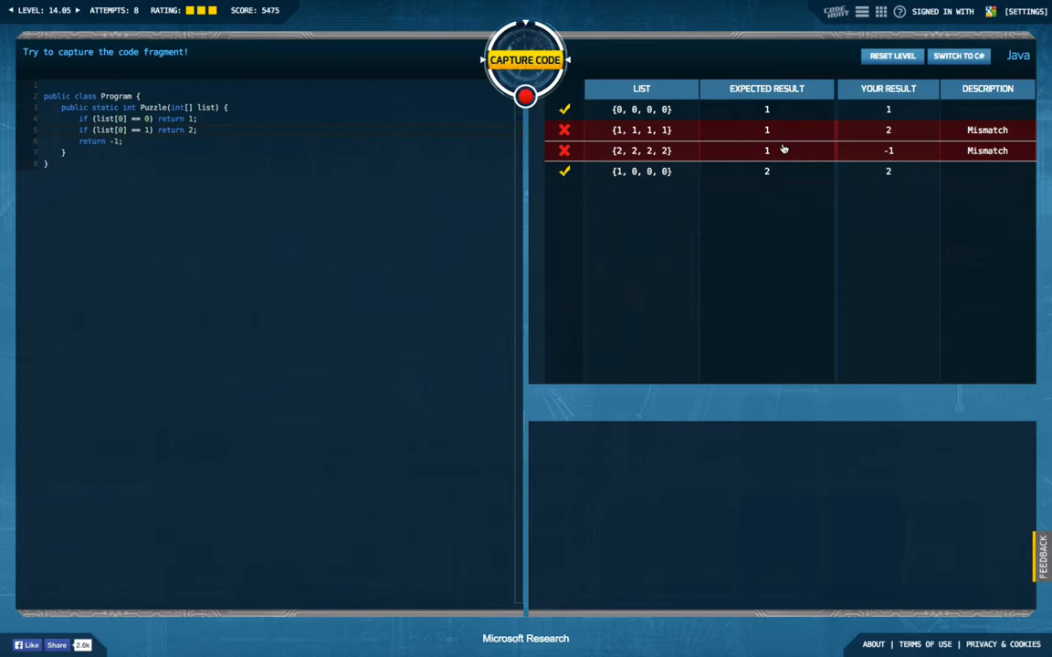
mouse_move(774, 153)
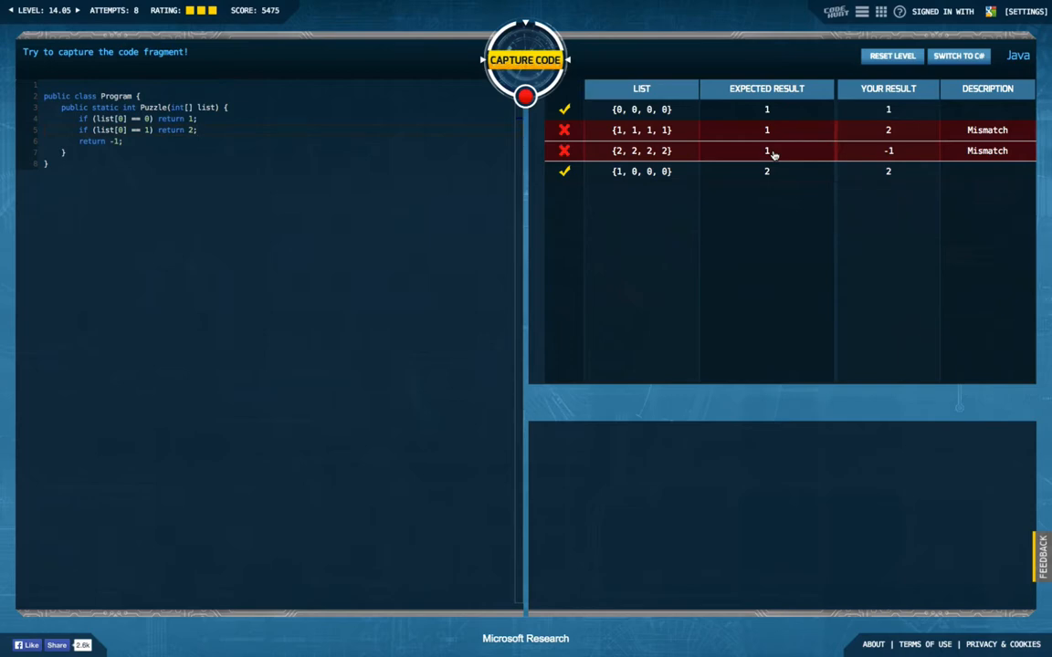
mouse_move(749, 160)
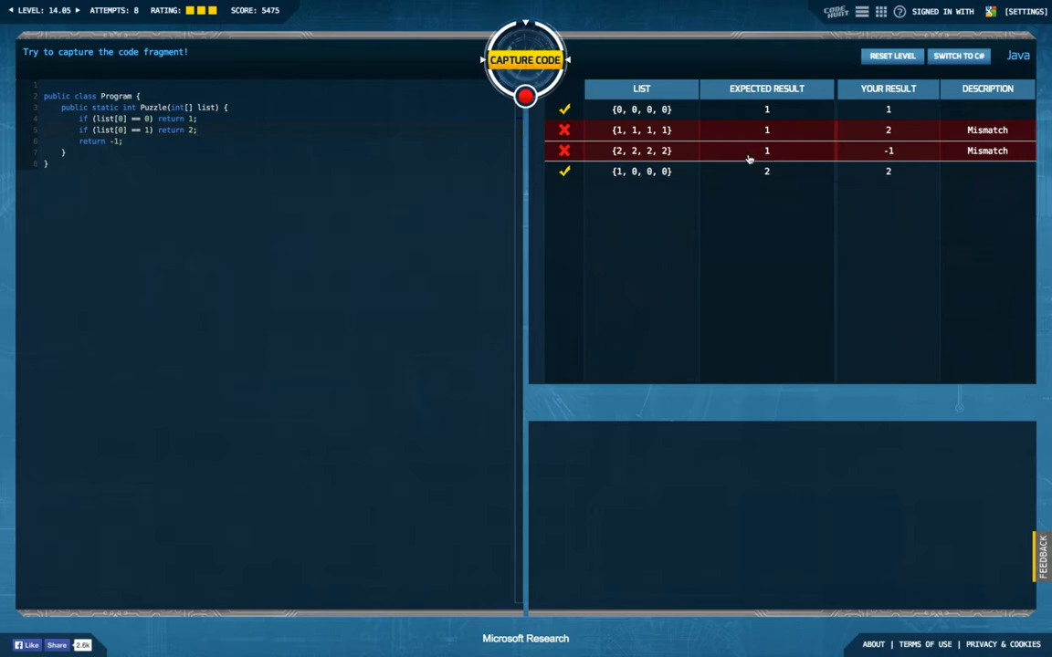
mouse_move(660, 212)
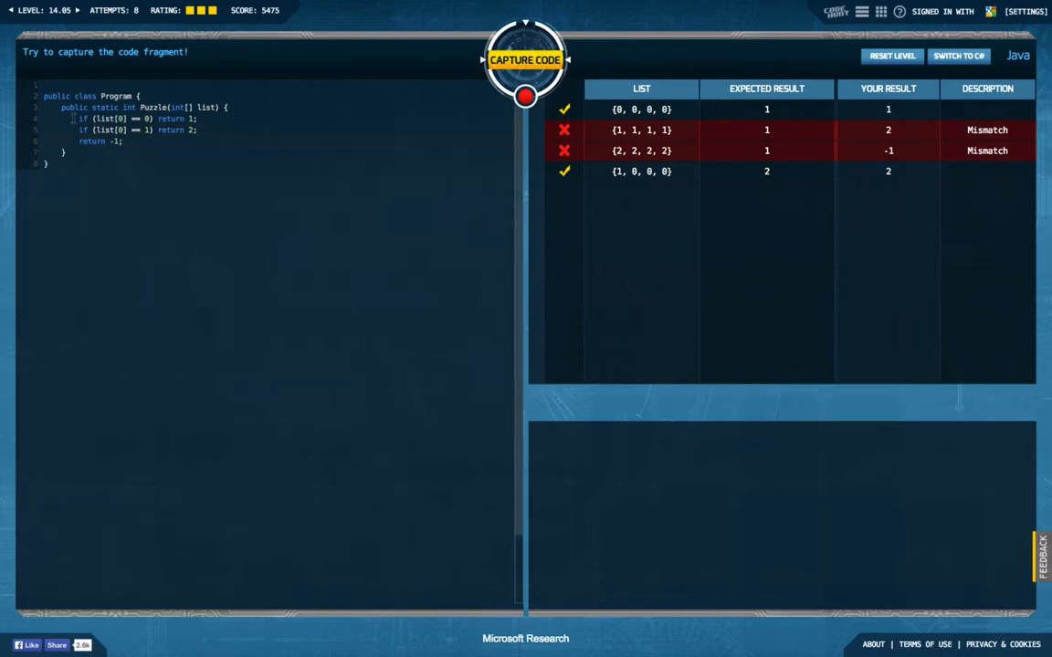
- Select the if/return lines, switch the puzzle to C#, and return to the sector selection screen
left_click_drag(80, 118, 123, 142)
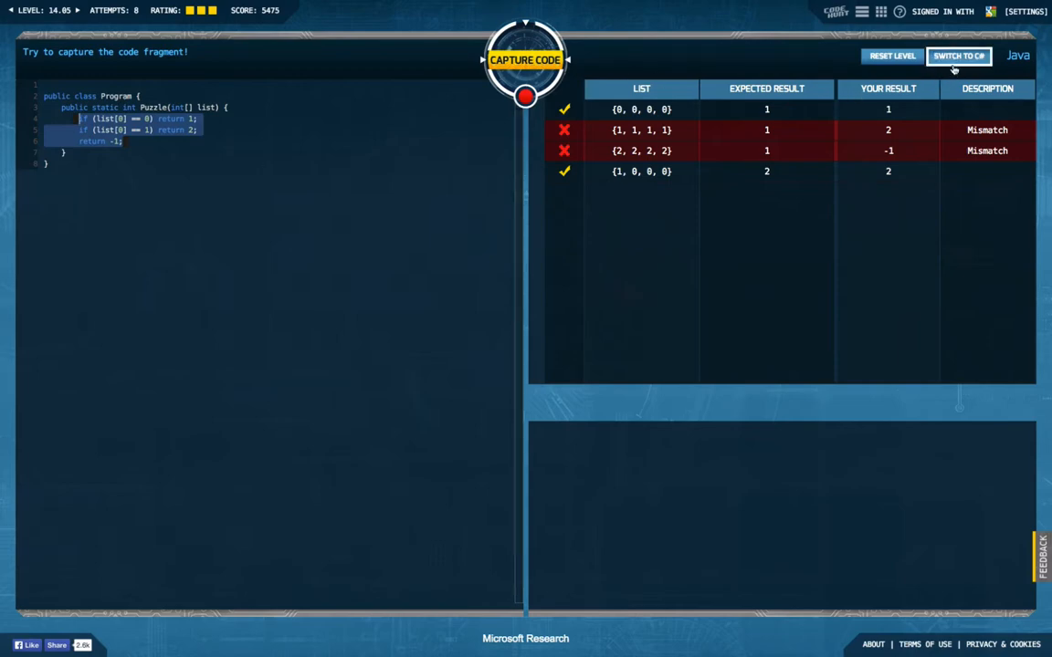
left_click(953, 62)
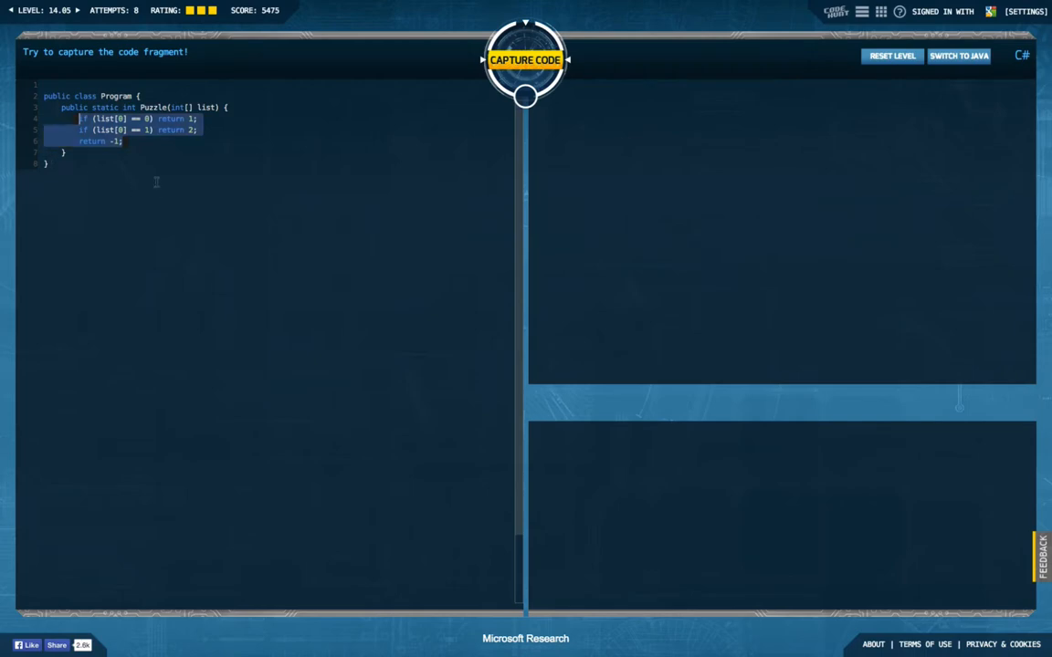
left_click(522, 62)
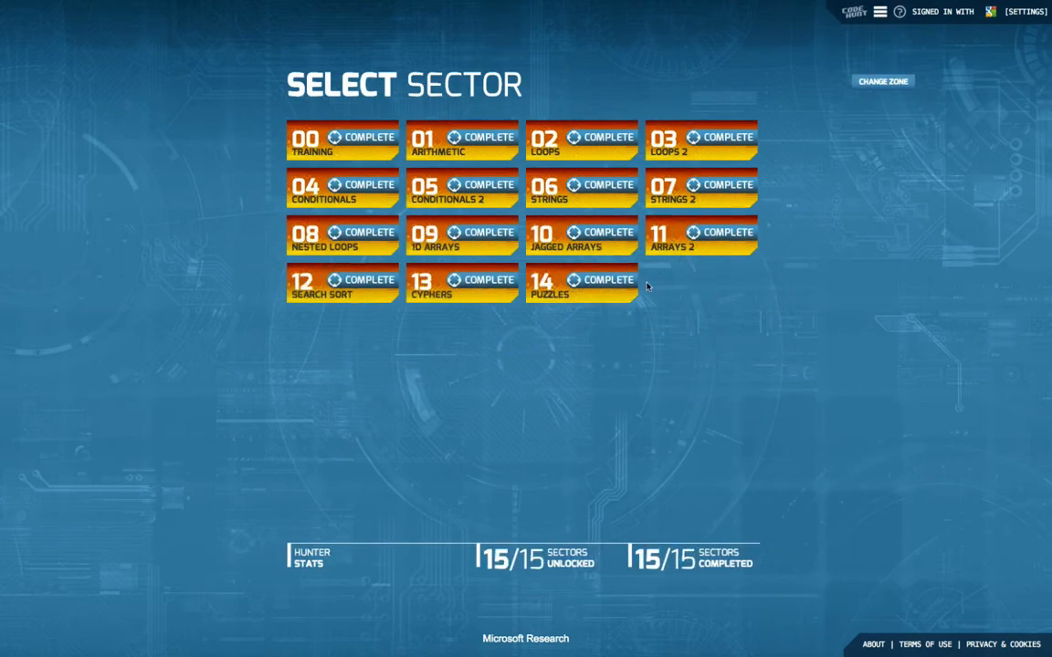
- Reopen puzzle 14.05 in Java from the Puzzles sector
left_click(574, 283)
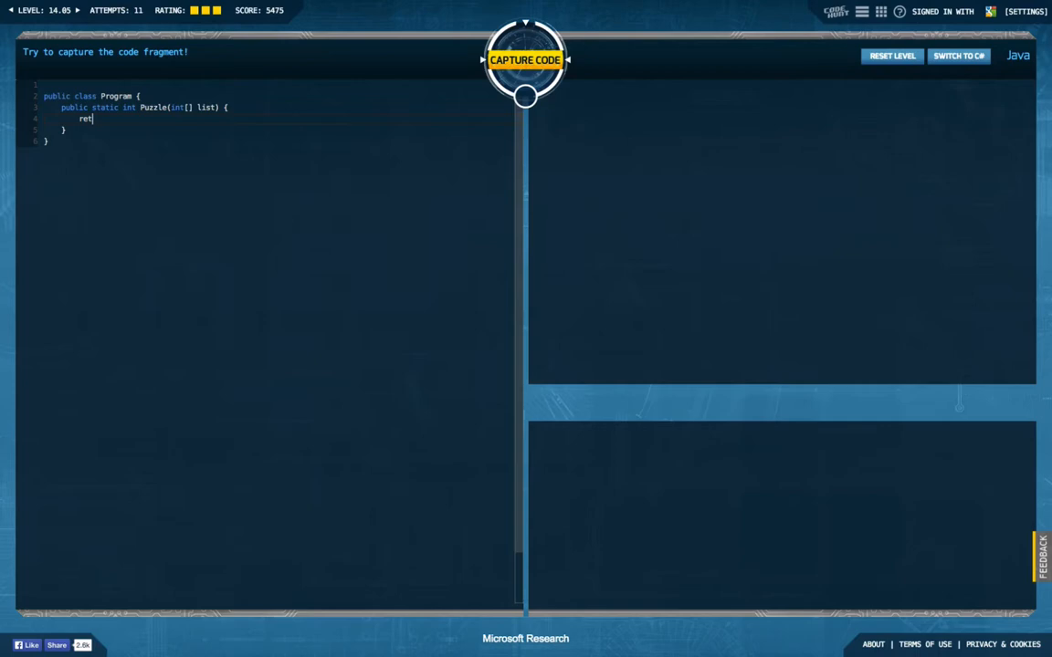
- Replace the placeholder return with an outer for loop over the list
key("Backspace")
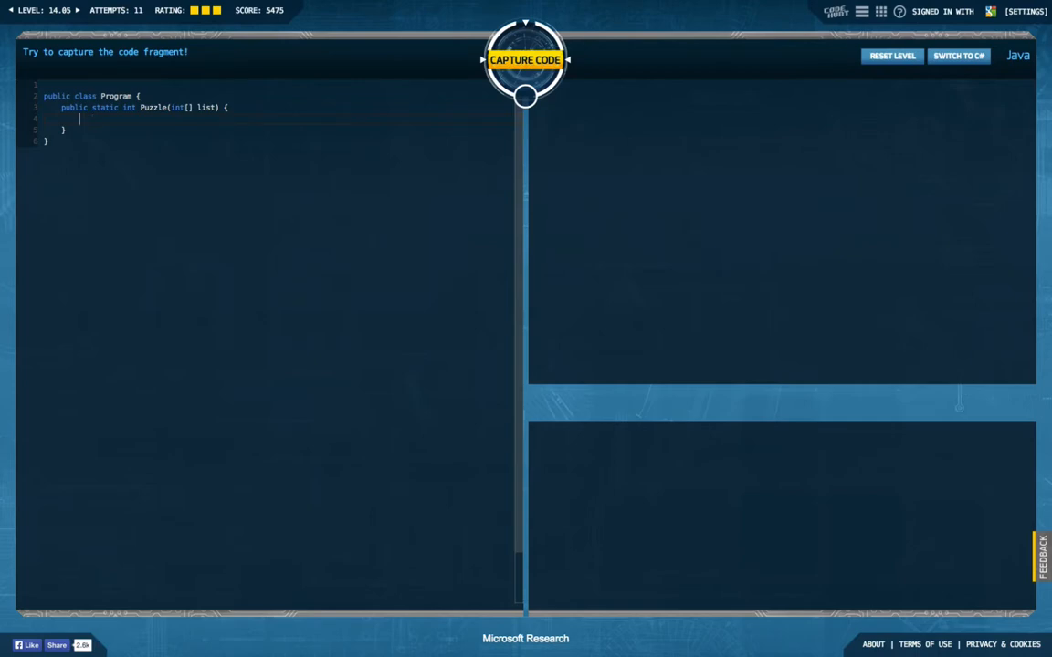
type("for ()")
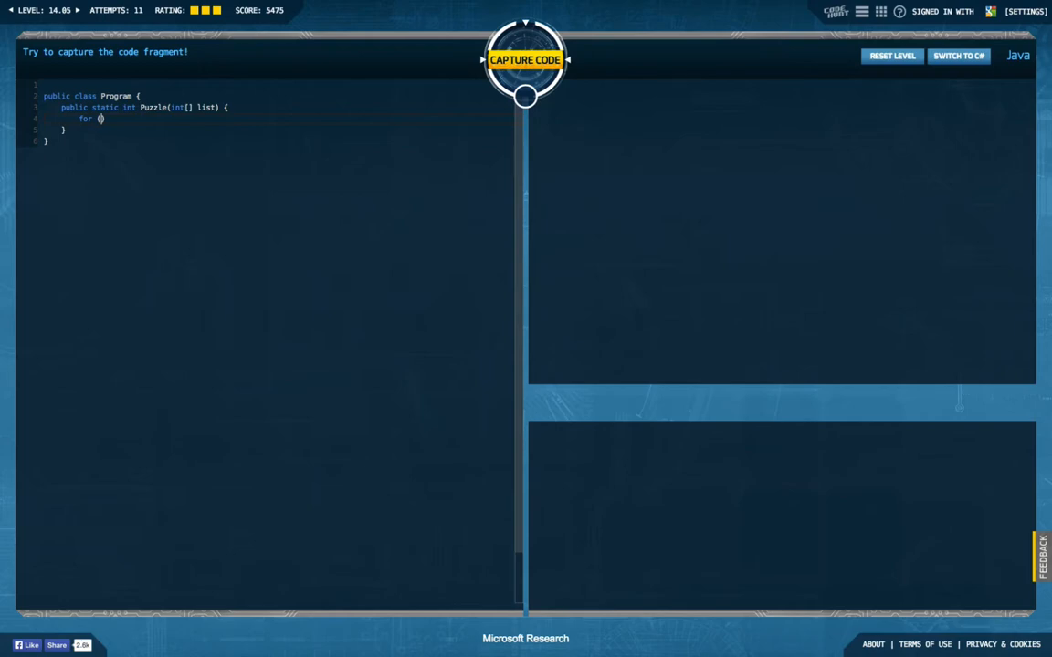
type("int i")
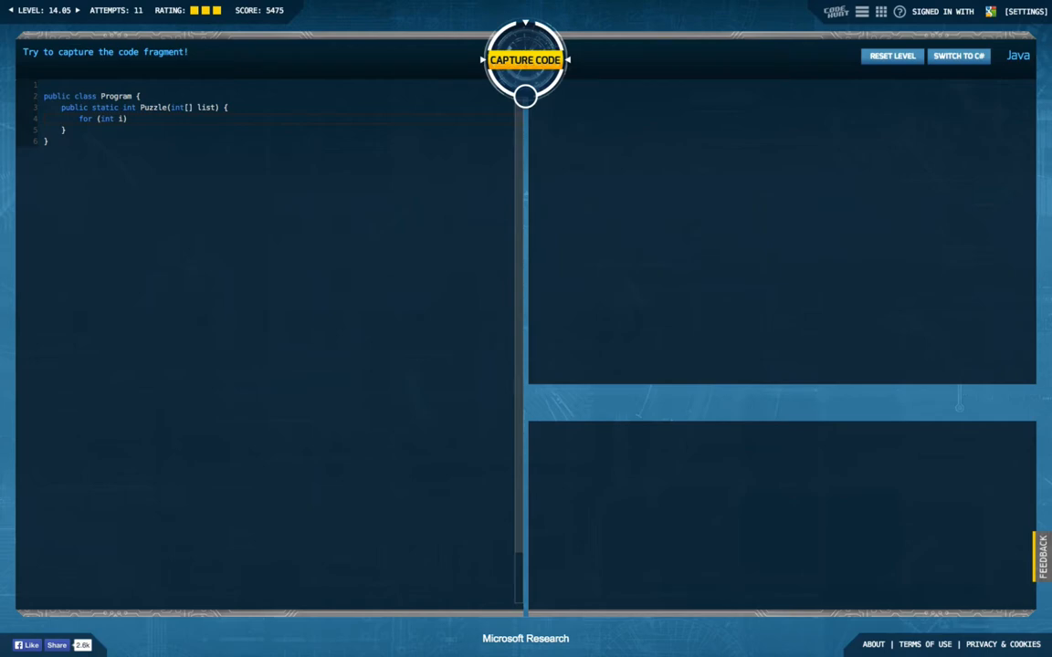
type(": list)")
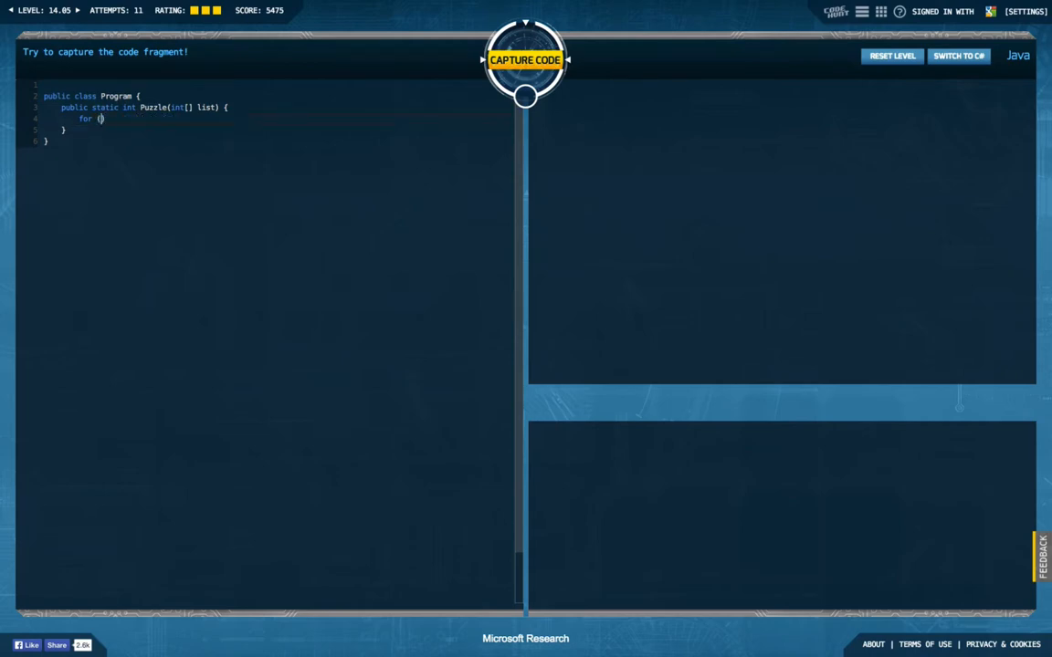
- Write the outer loop as i < list.length and add a nested loop over j < i
type("int i")
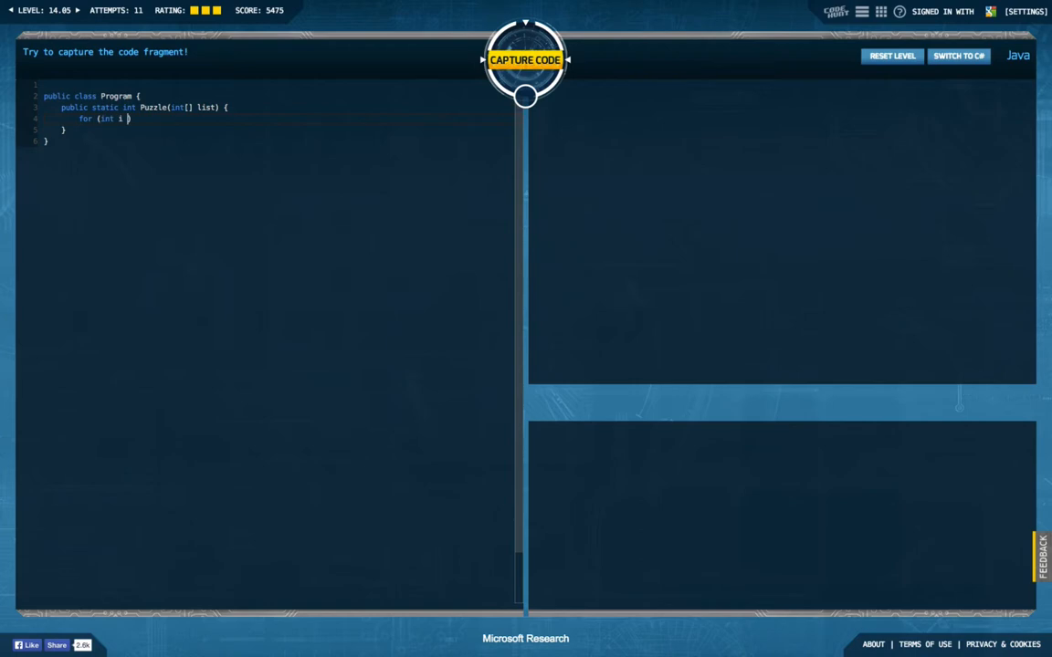
type("= 0; i <")
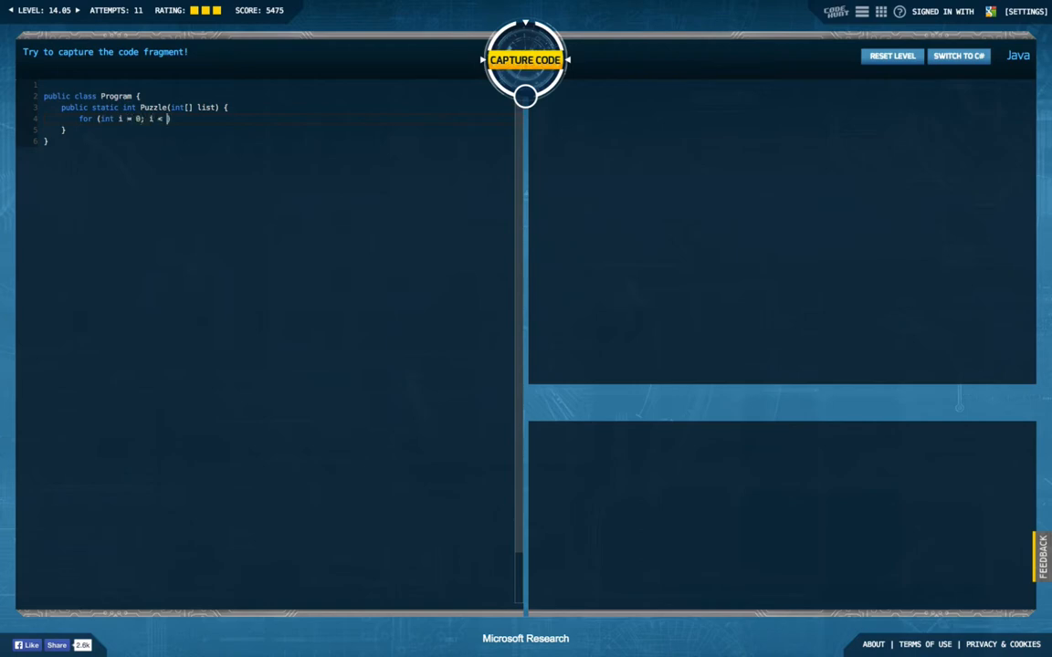
type("list.length; i++")
type("for (int j = ")
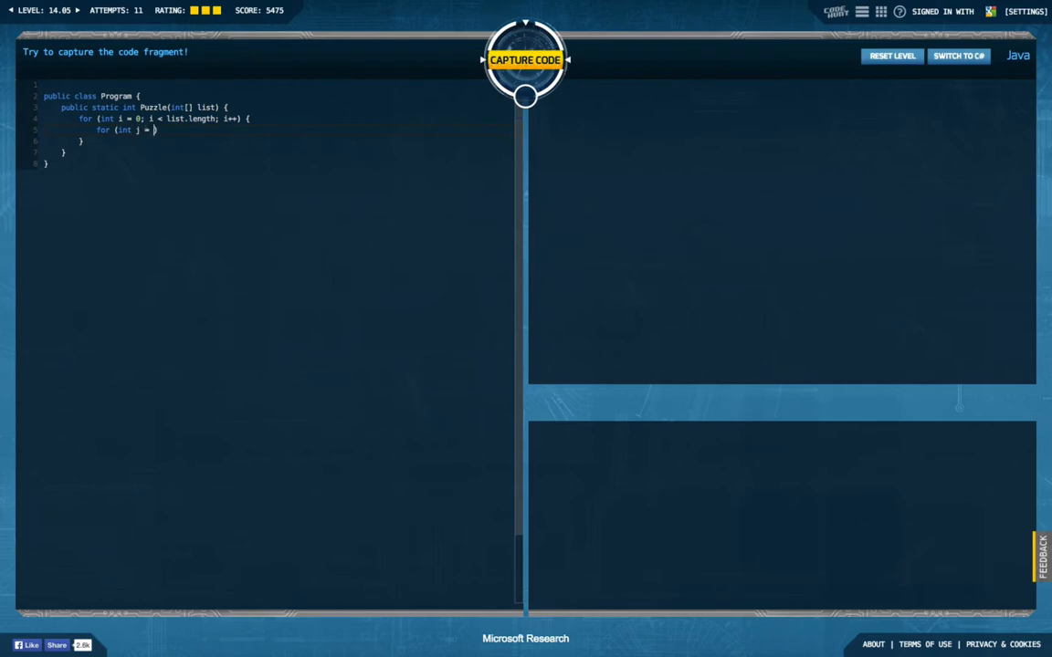
type("0; j < i; j++")
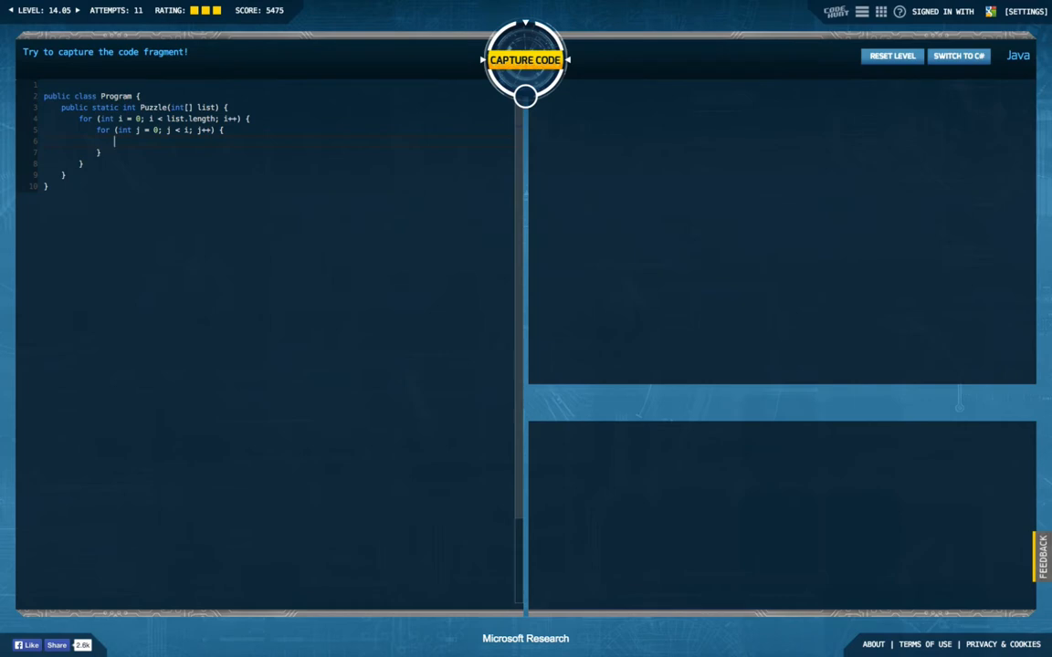
- Set dup = true on a match inside the inner loop and declare boolean dup = false, with an if (!dup) block
type("if (i =)")
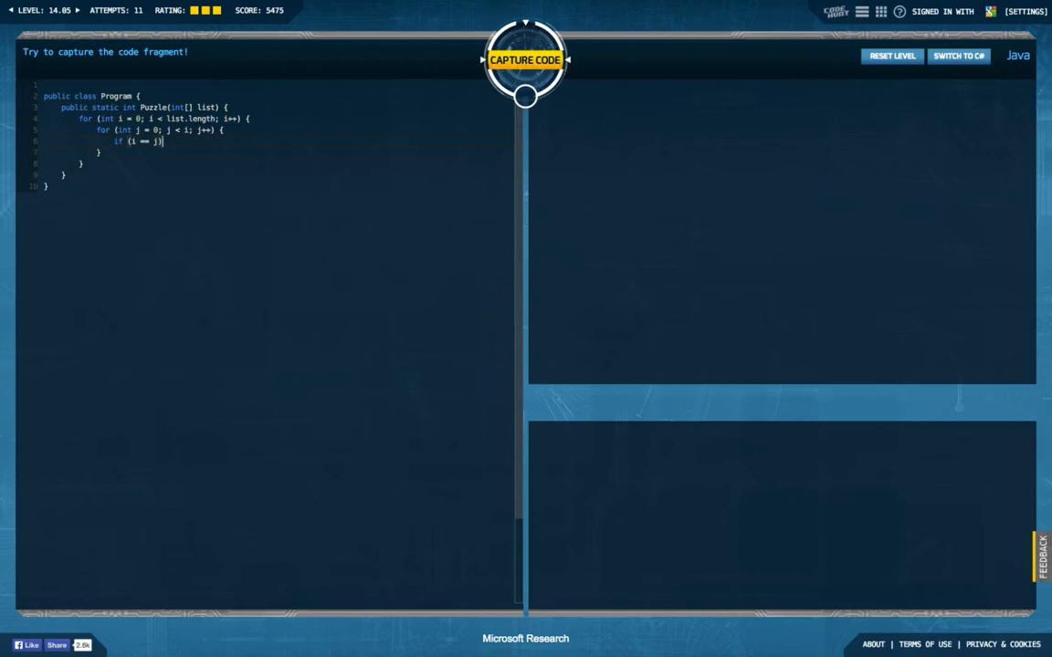
type("{")
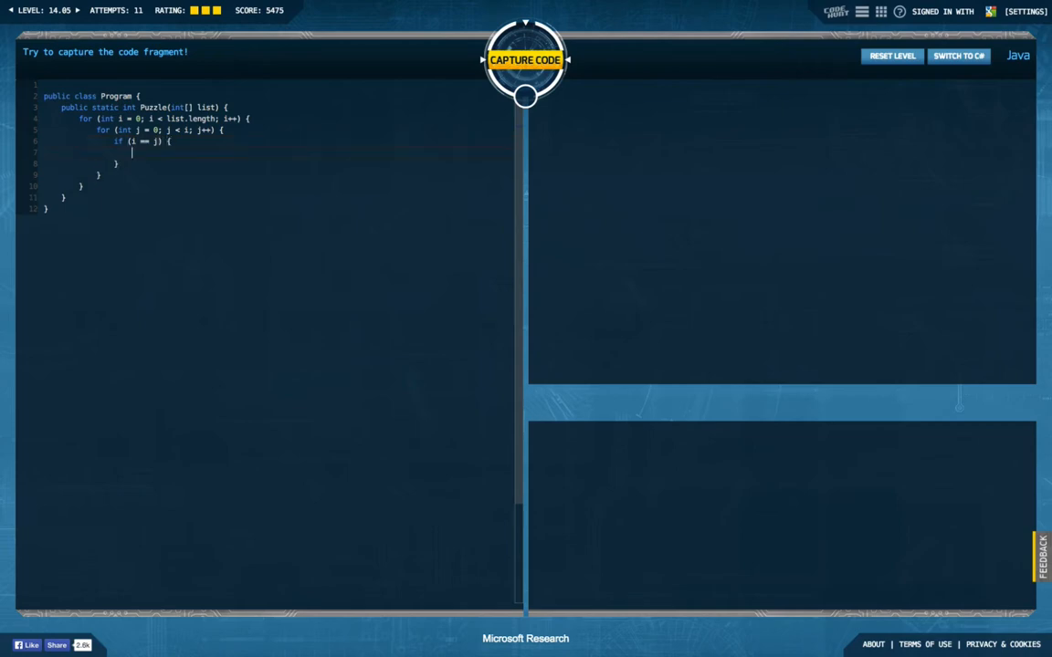
type("dup")
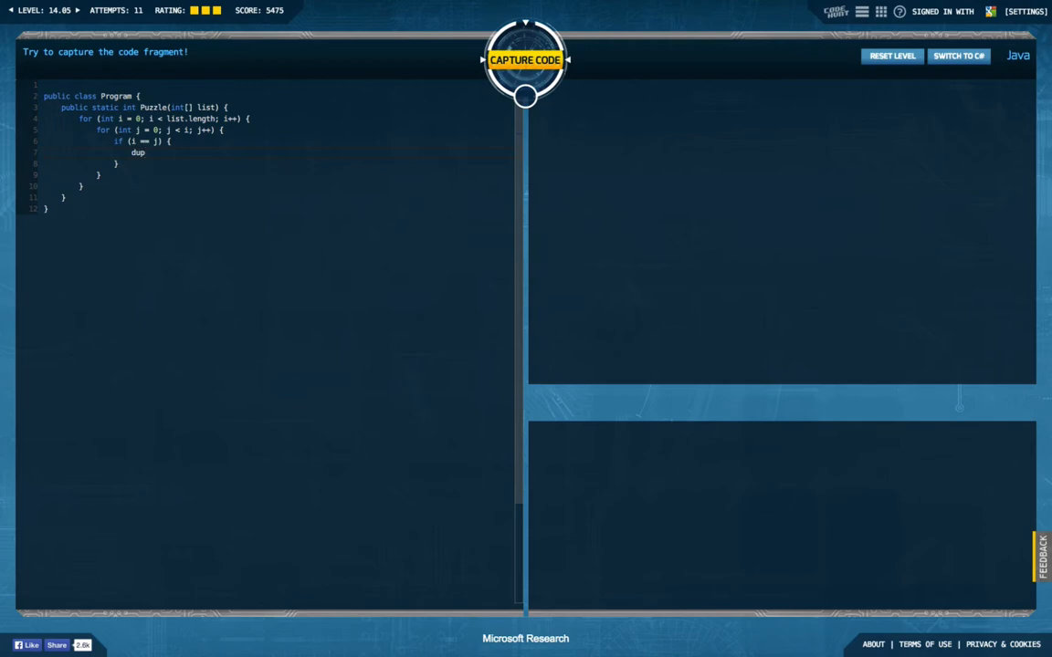
type("= true;")
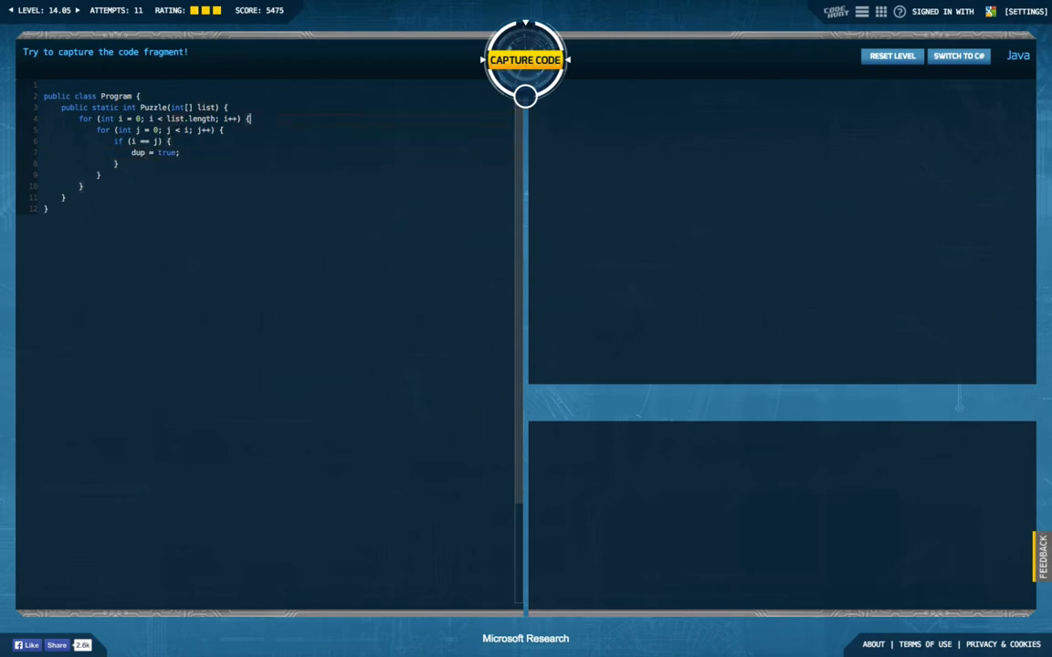
type("bool")
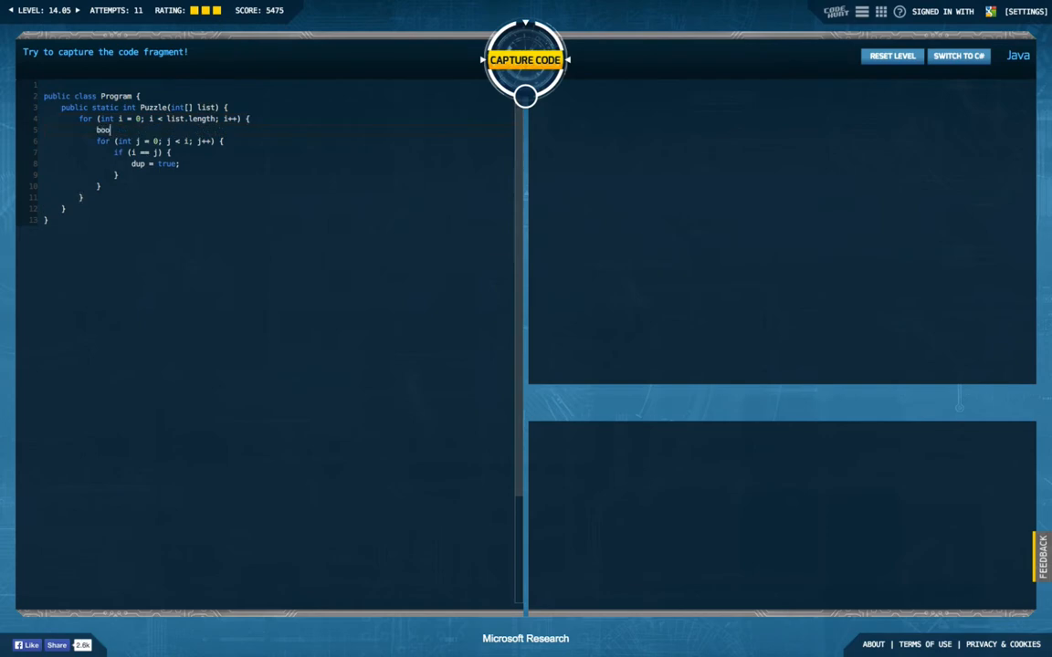
type("lean dup = false;")
type("if (!dup) {")
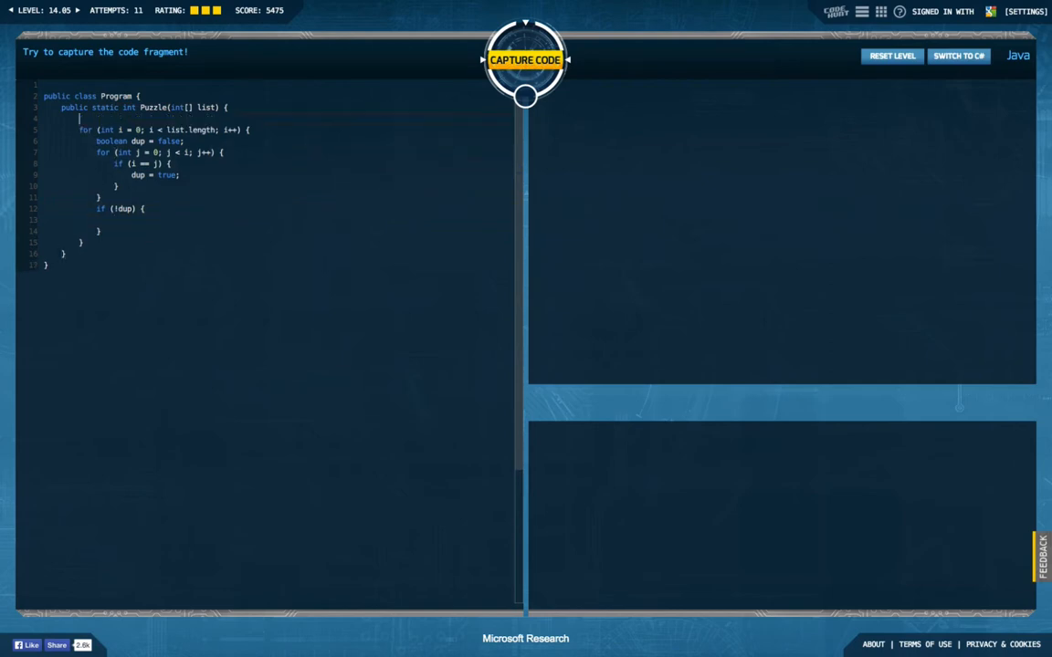
- Declare int result = 0, increment it inside if (!dup), and return result after the loops
type("int re")
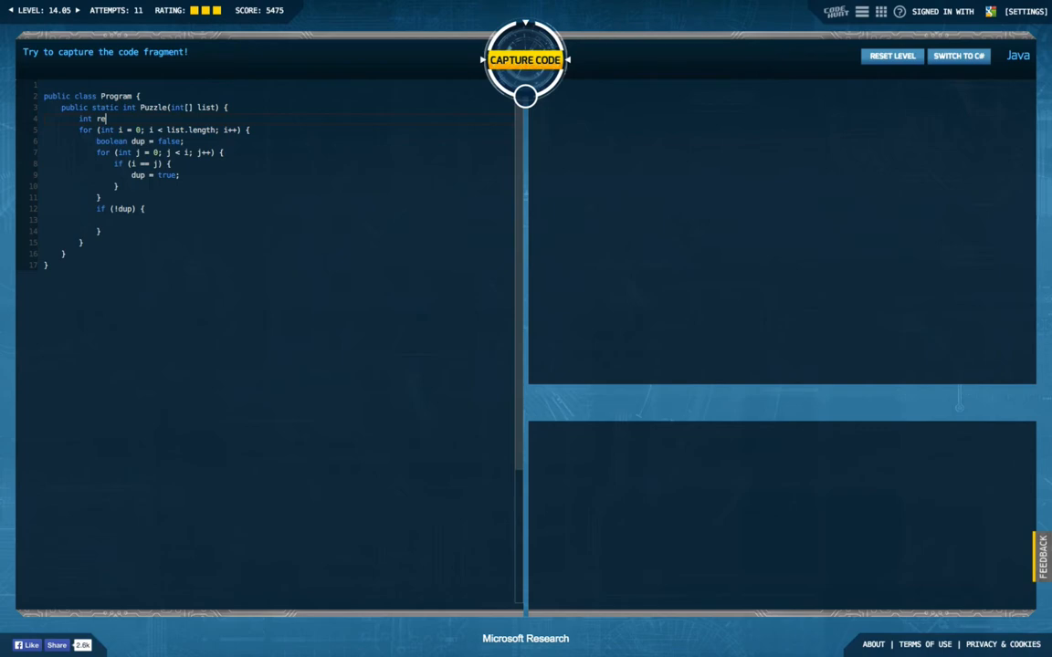
type("sult = 0;")
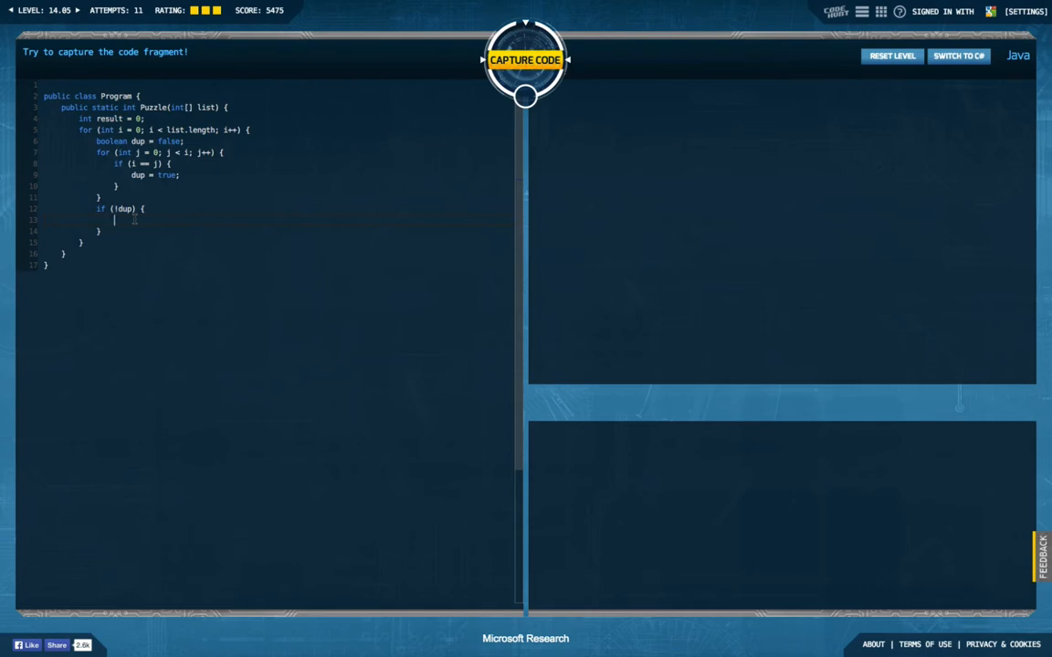
type("return")
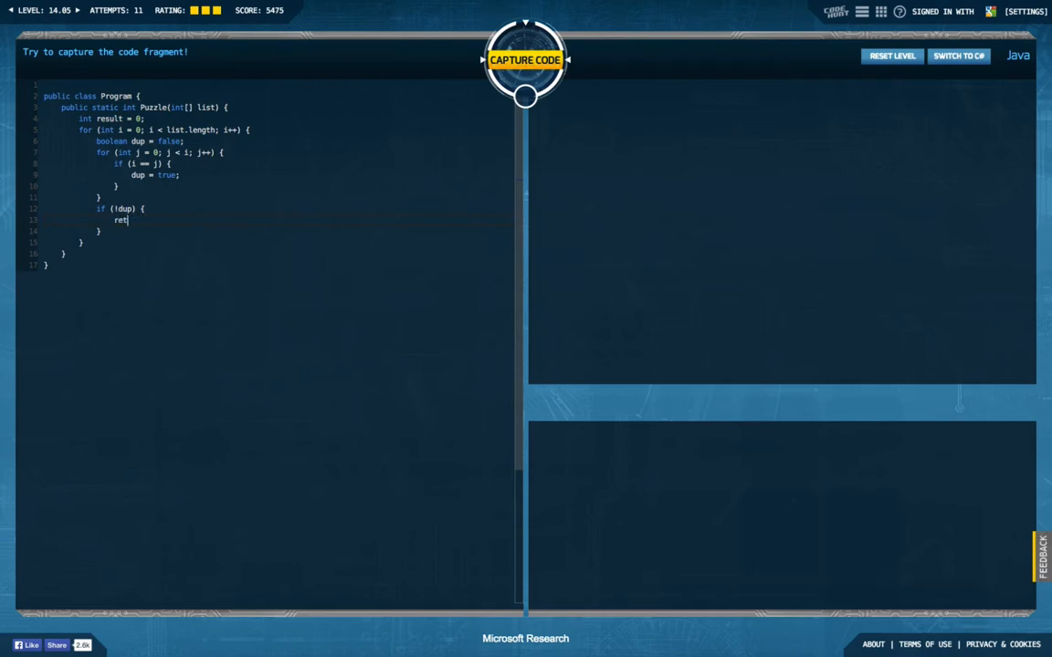
key("Backspace")
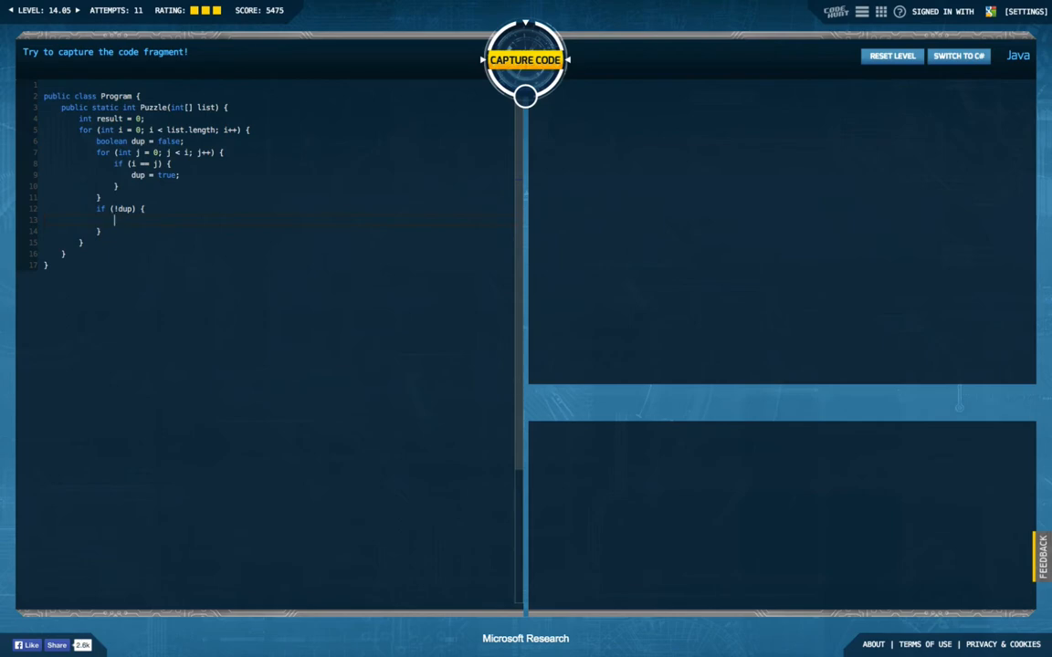
type("result +")
type("retu")
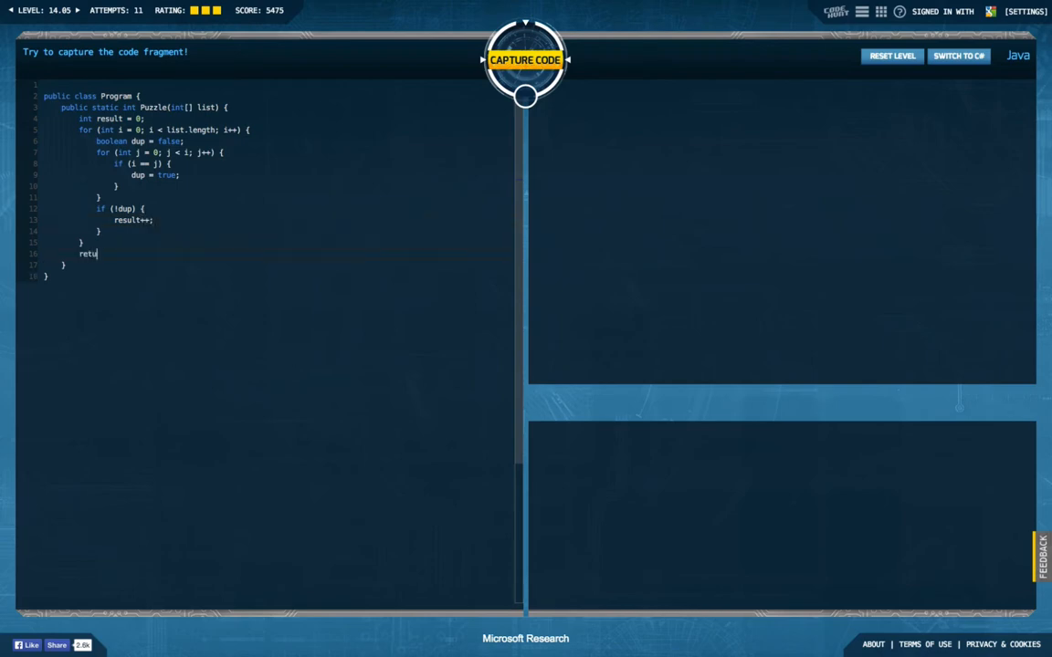
type("rn resul")
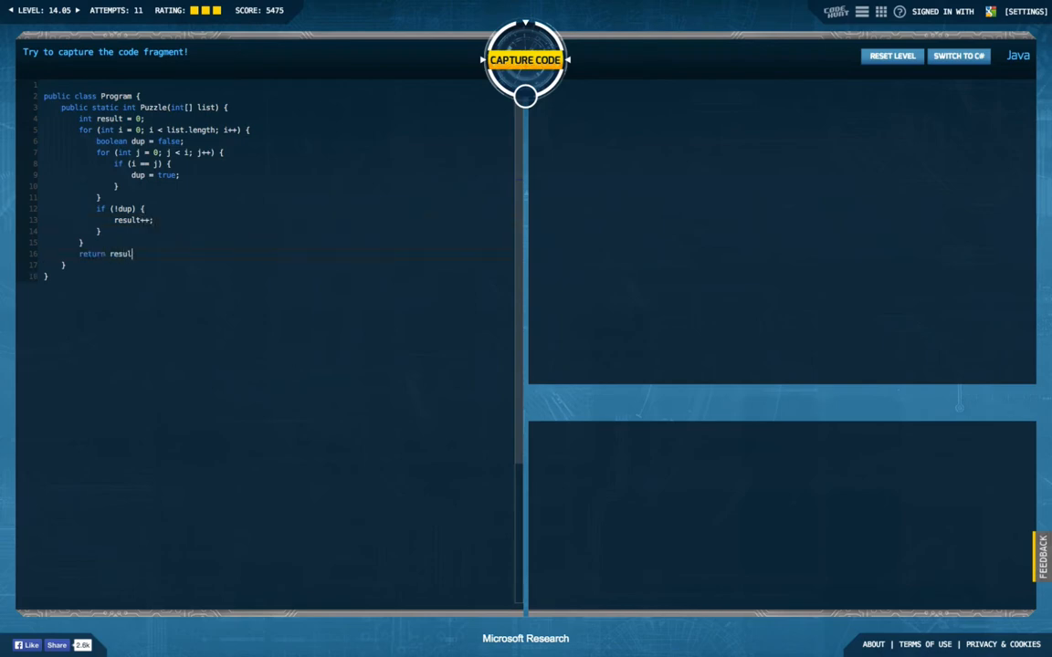
type("t;")
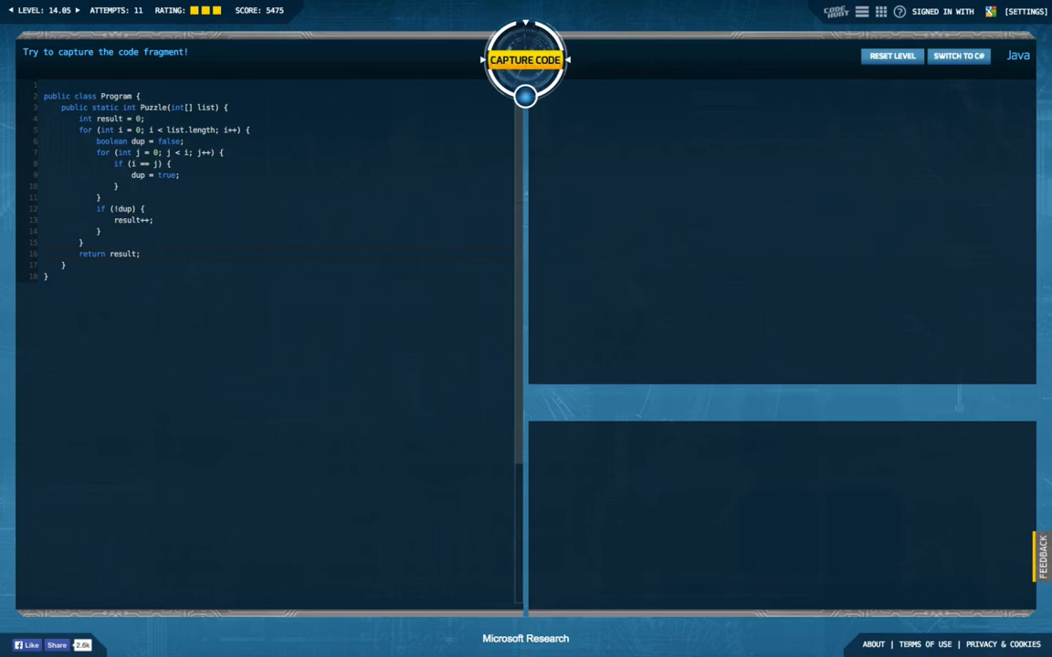
- Compare list[i] == list[j] in the match check and capture the code so both test cases pass
left_click(526, 62)
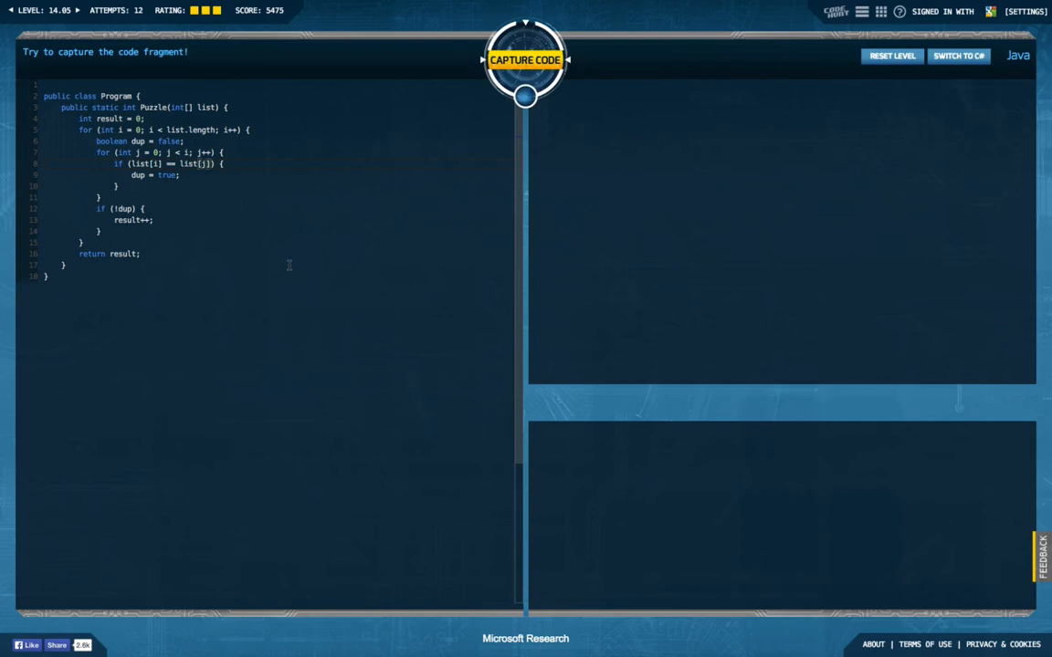
left_click(526, 61)
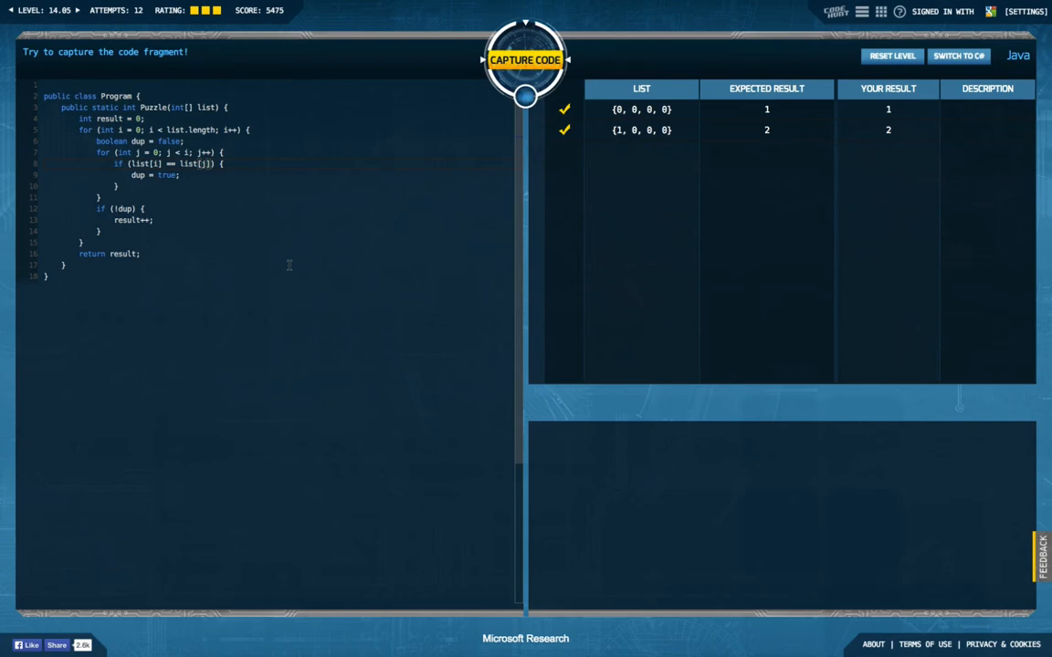
- Capture the puzzle with the finished solution, earning a total score of 60 and full skill rating
left_click(524, 62)
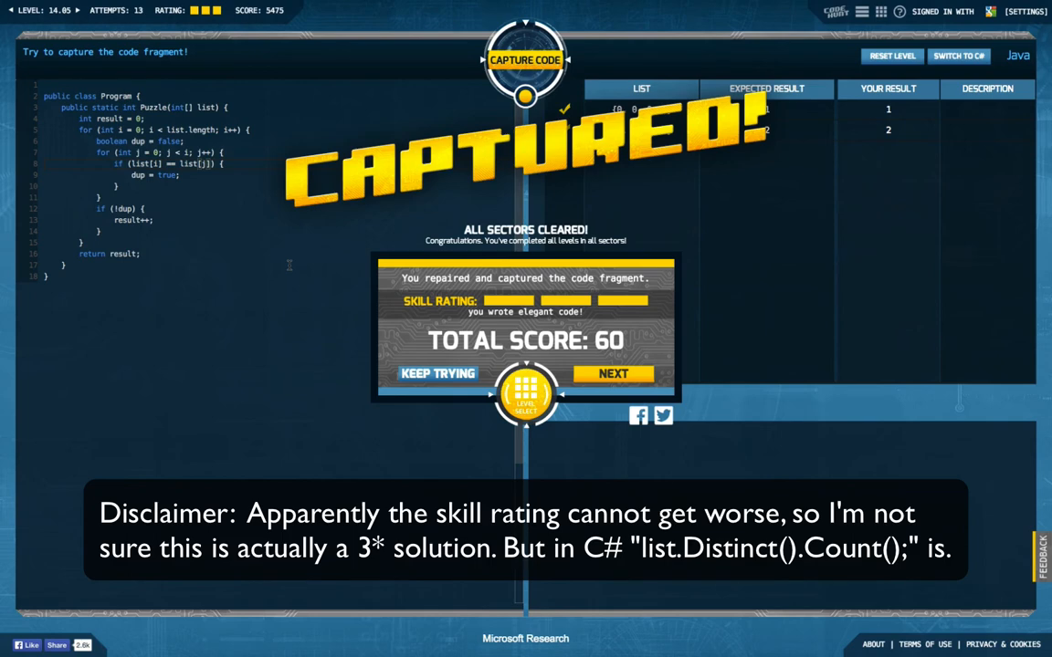
mouse_move(329, 299)
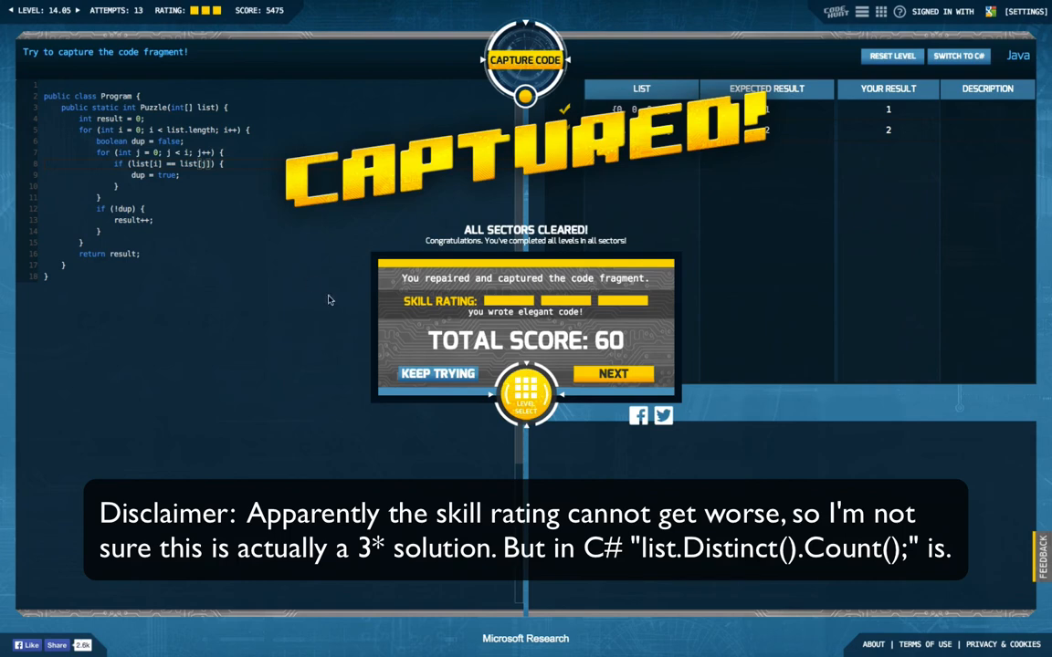
mouse_move(379, 343)
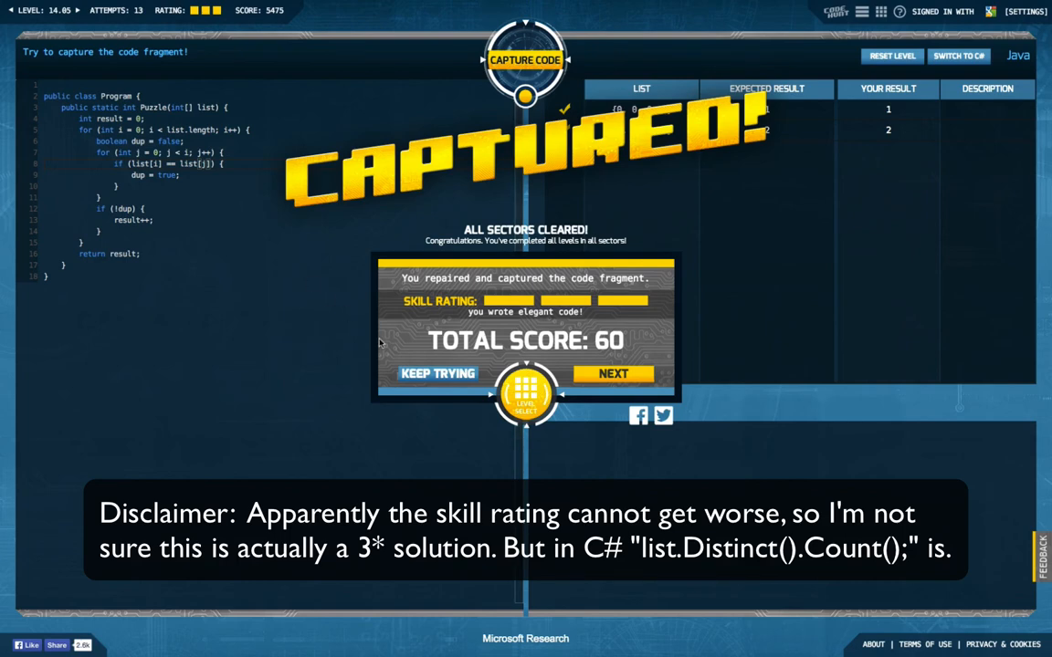